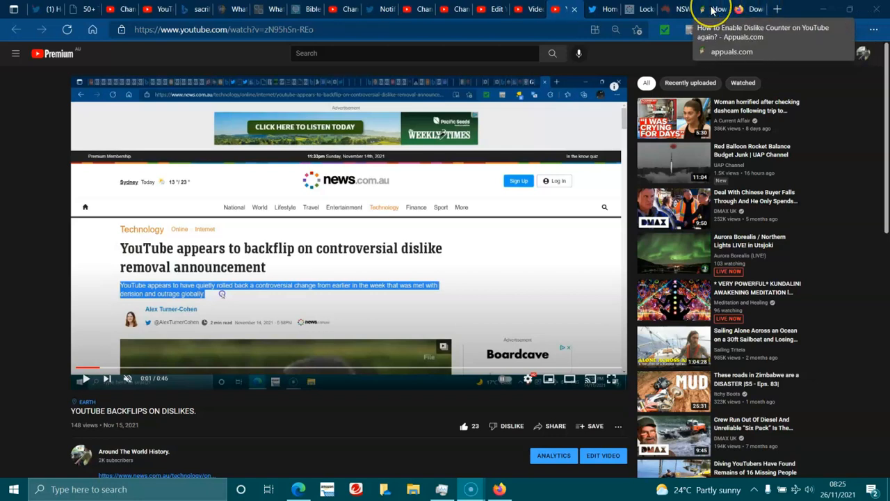
mouse_move(698, 88)
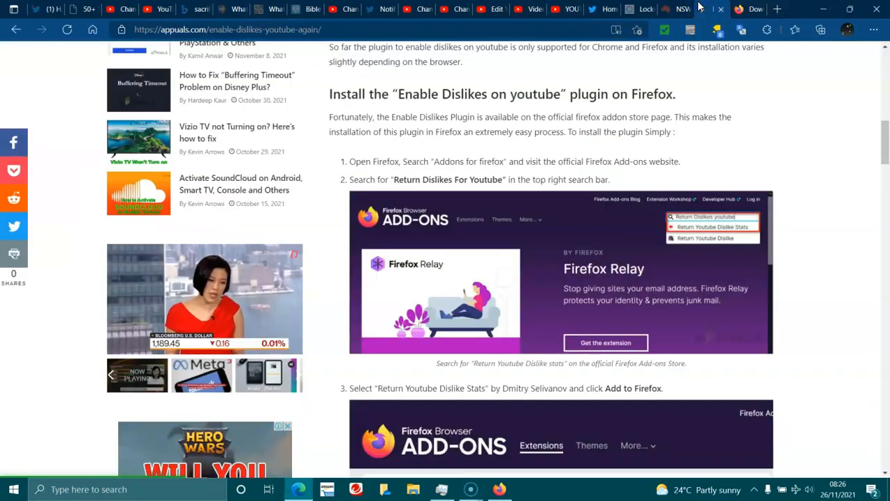
Scroll the Appuals guide to its section on installing the Enable Dislikes plugin on Firefox
scroll(up, 3)
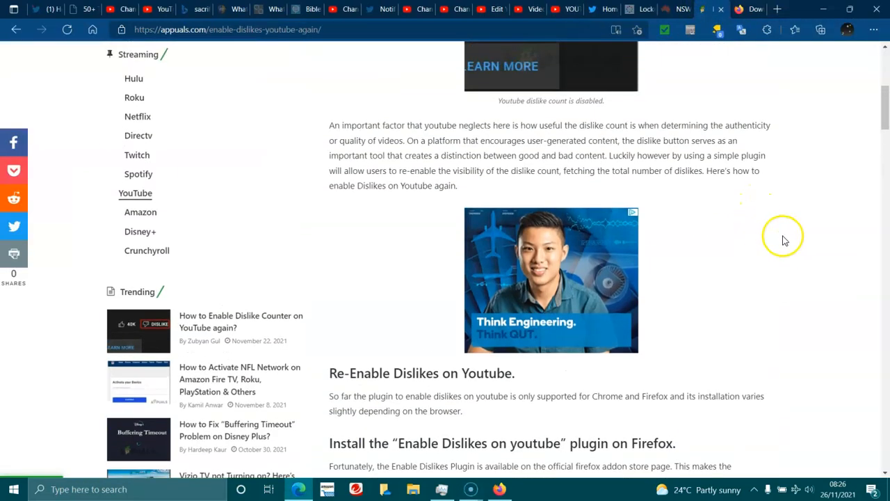
scroll(up, 3)
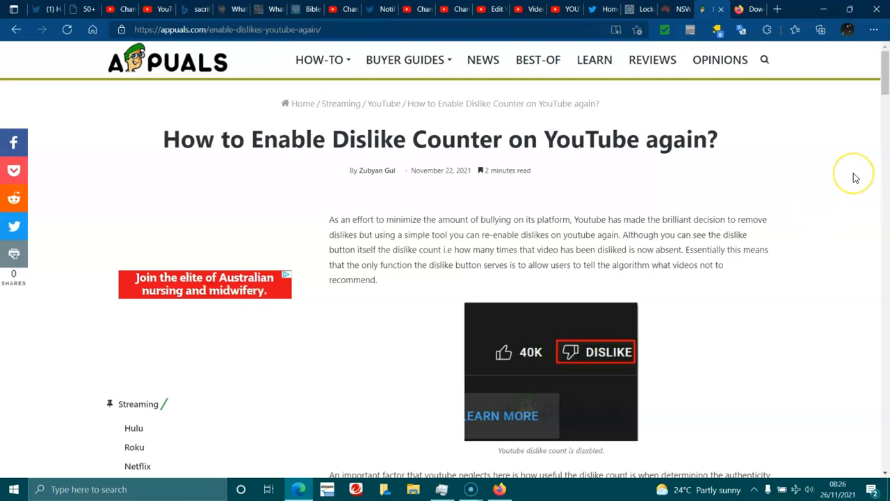
mouse_move(854, 180)
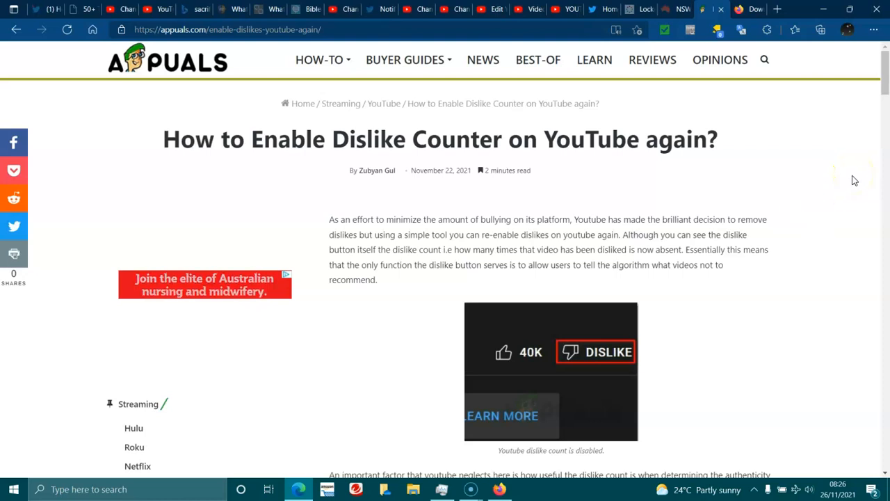
scroll(down, 3)
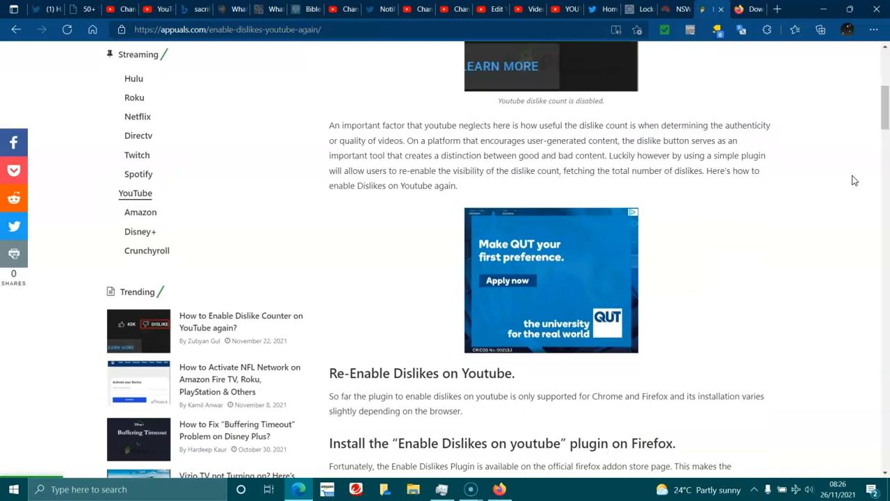
scroll(down, 3)
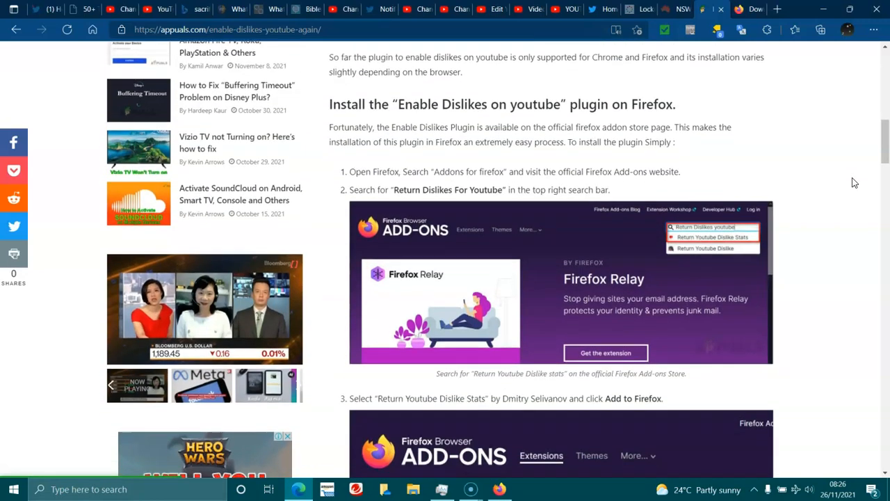
scroll(down, 3)
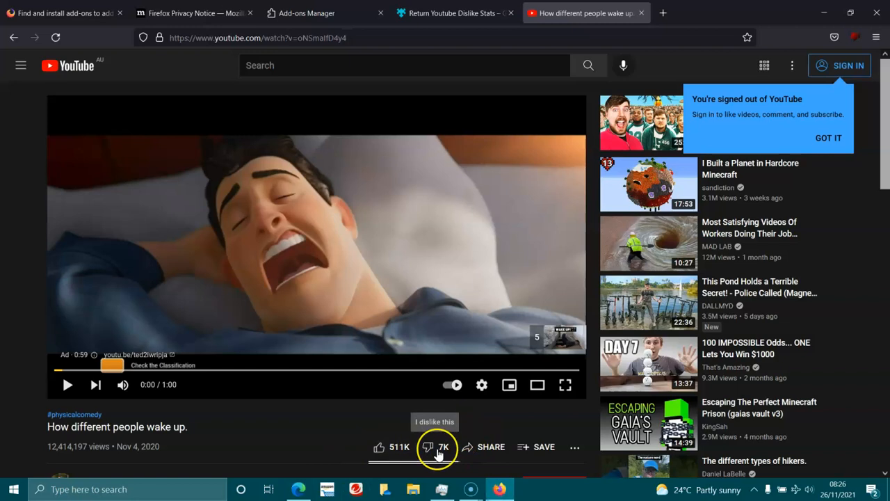
mouse_move(96, 472)
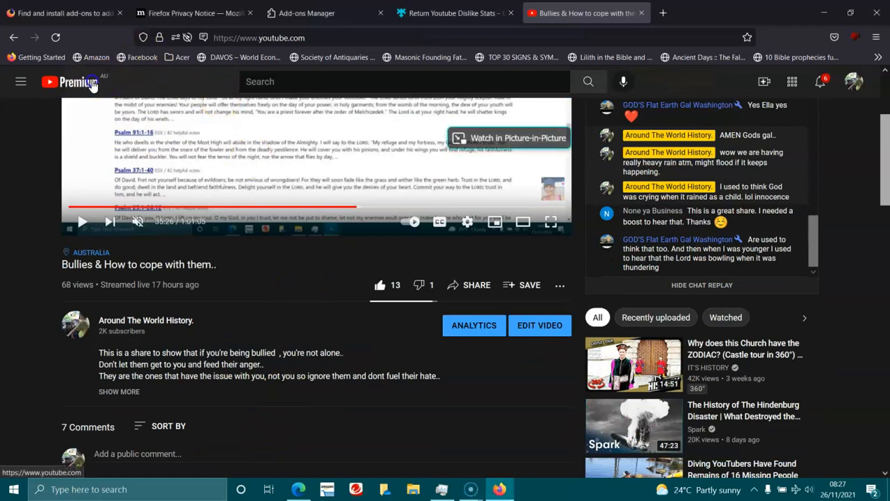
Return to the YouTube home page via the YouTube logo
click(68, 81)
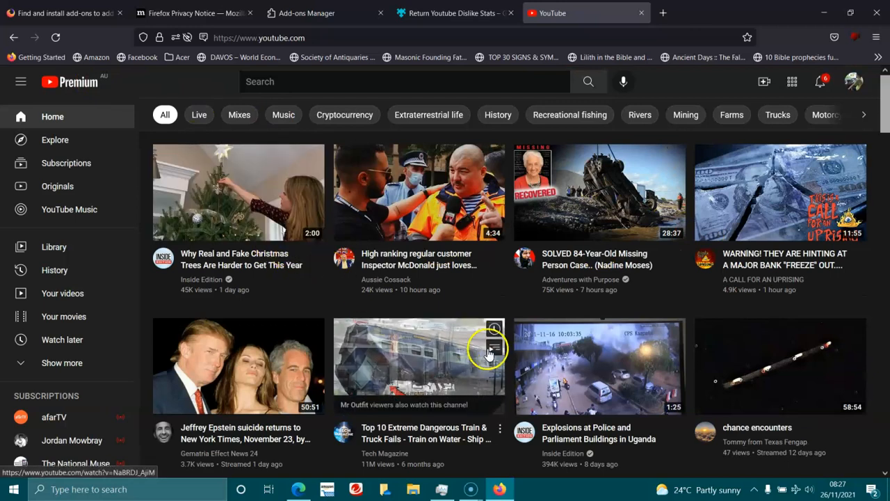
mouse_move(492, 347)
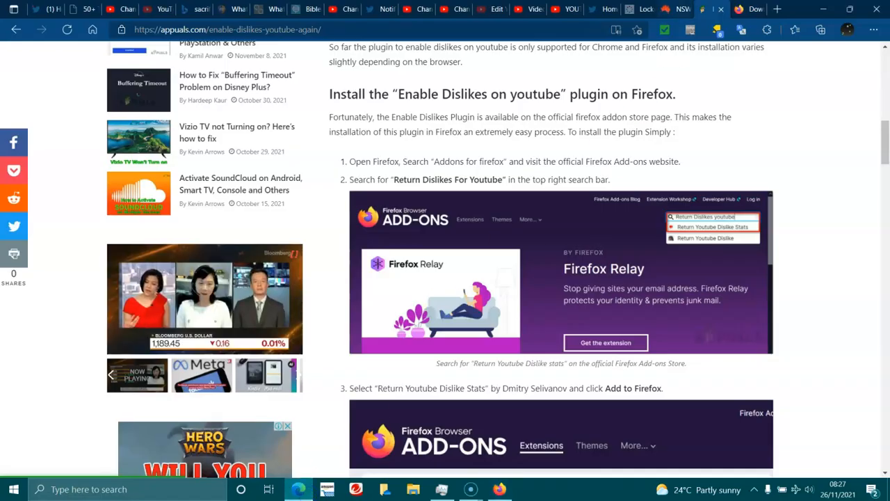
mouse_move(696, 9)
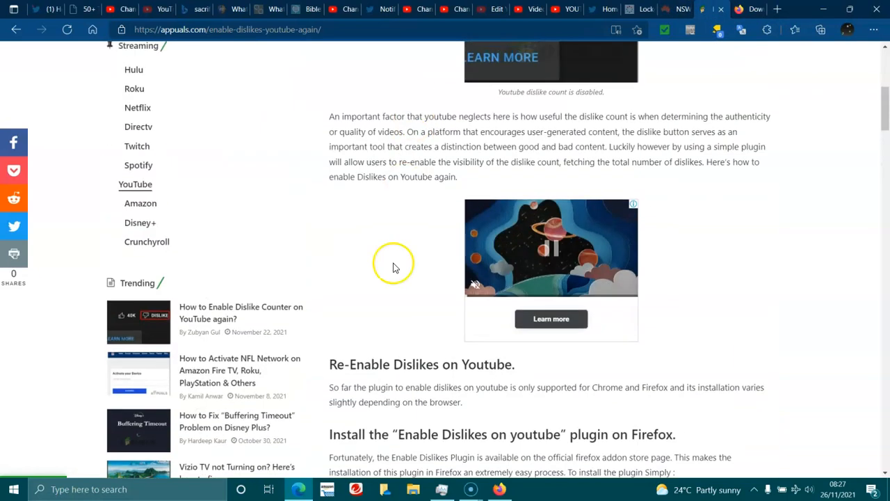
scroll(down, 3)
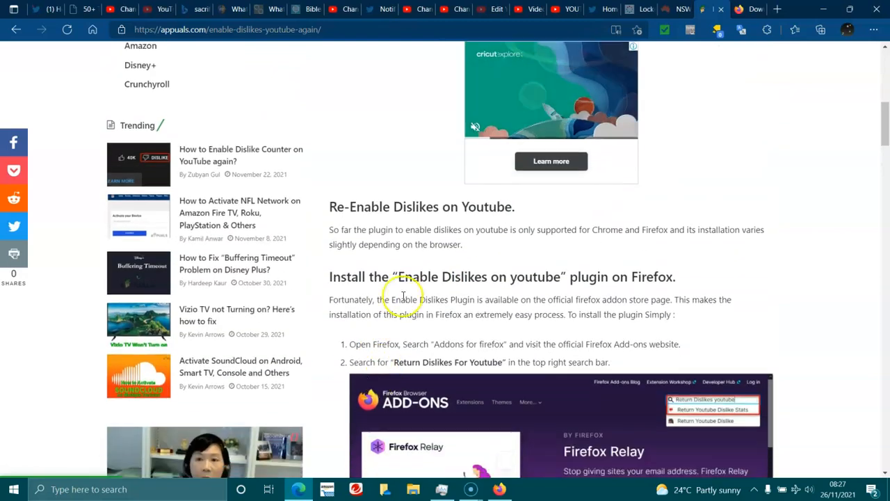
scroll(down, 3)
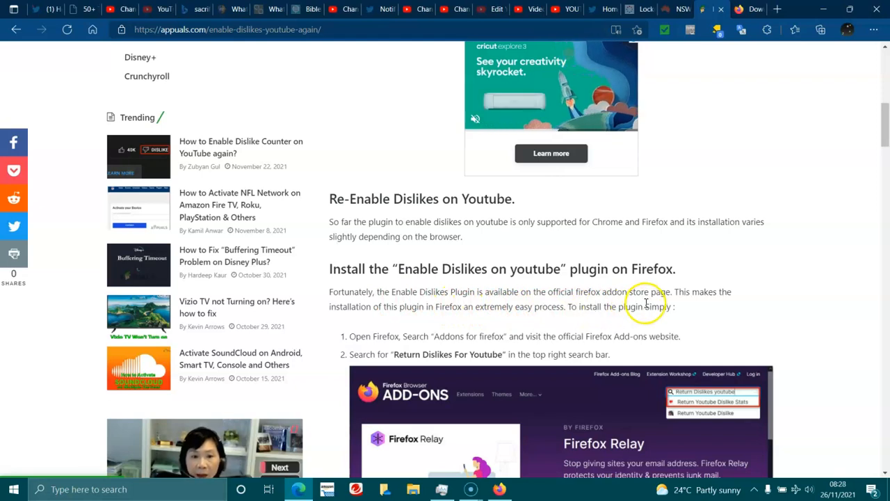
scroll(down, 3)
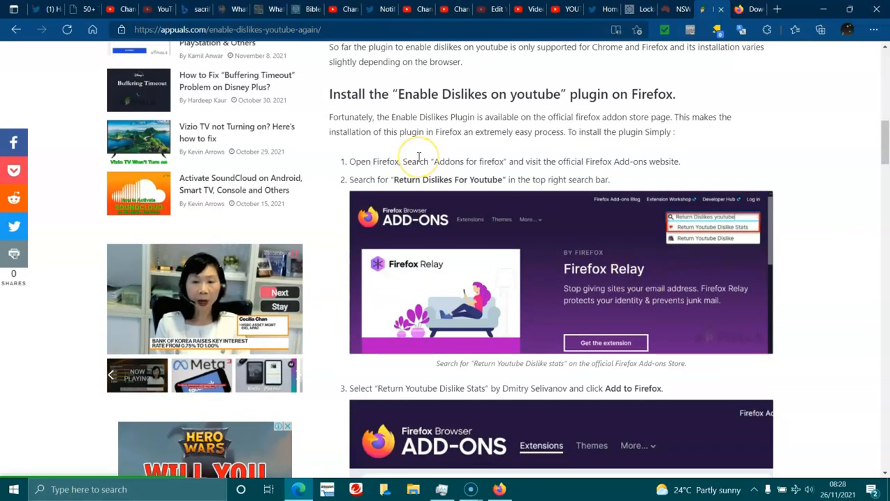
mouse_move(448, 158)
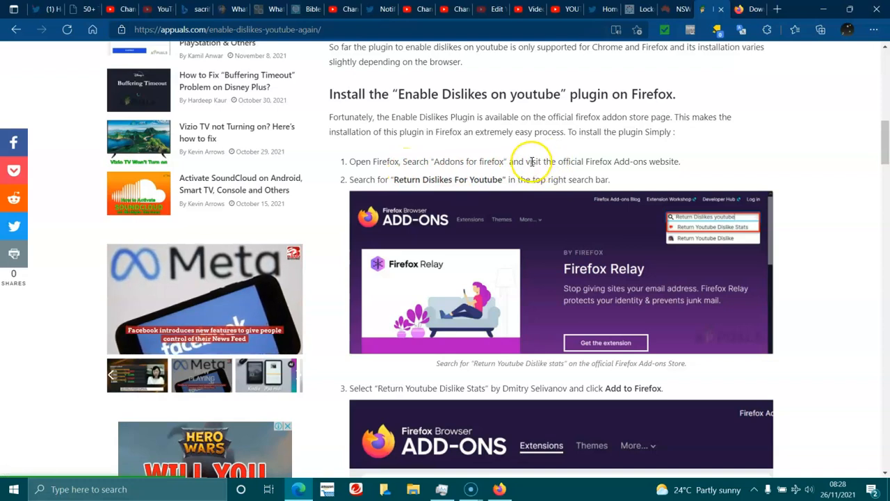
mouse_move(636, 183)
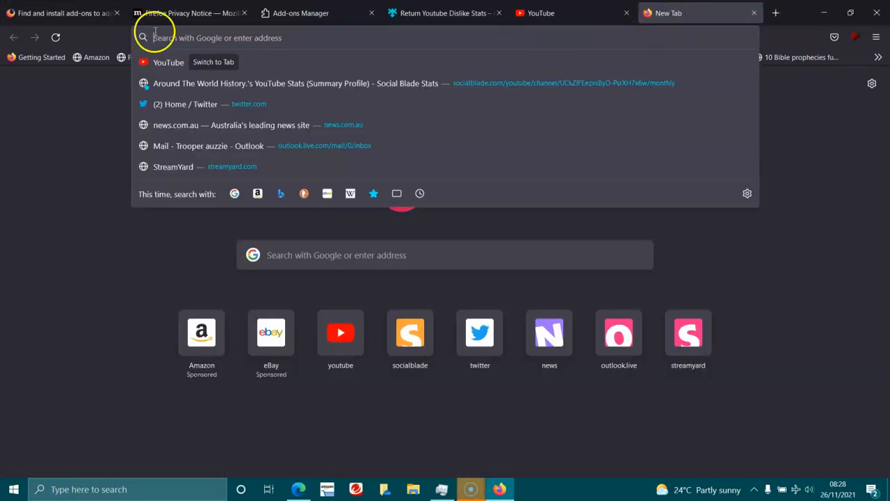
Load appuals.com/enable-dislikes-youtube-again/ and scroll to its Firefox plugin installation steps
text(https://appuals.com/enable-dislikes-youtube-again/)
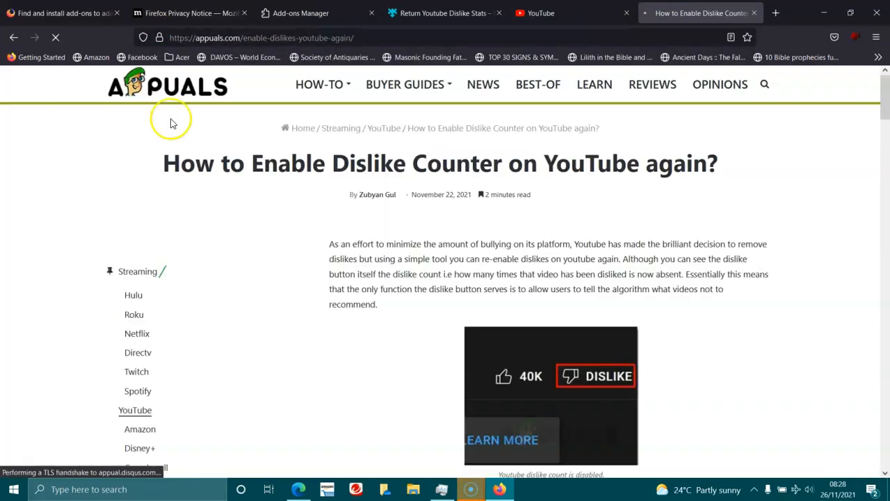
scroll(down, 3)
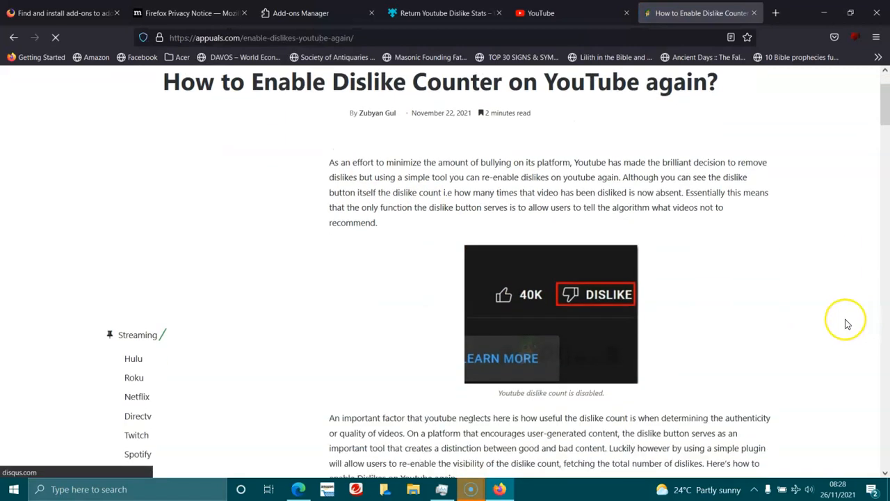
scroll(down, 3)
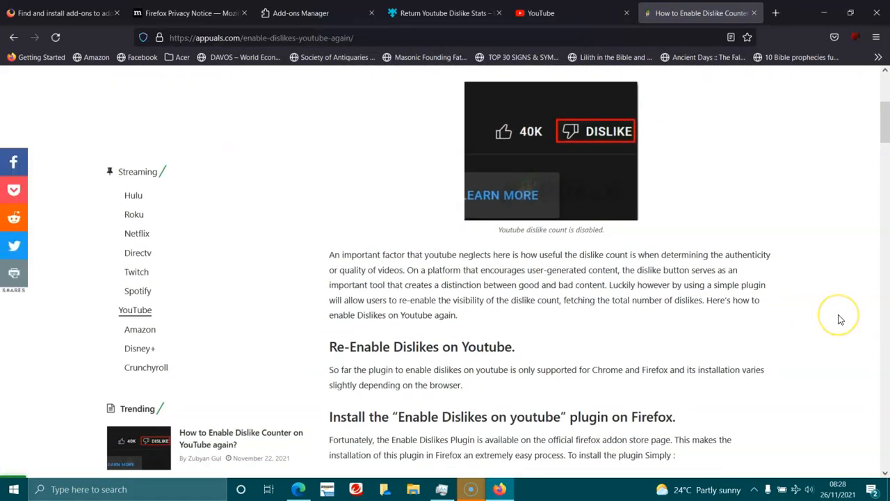
scroll(down, 3)
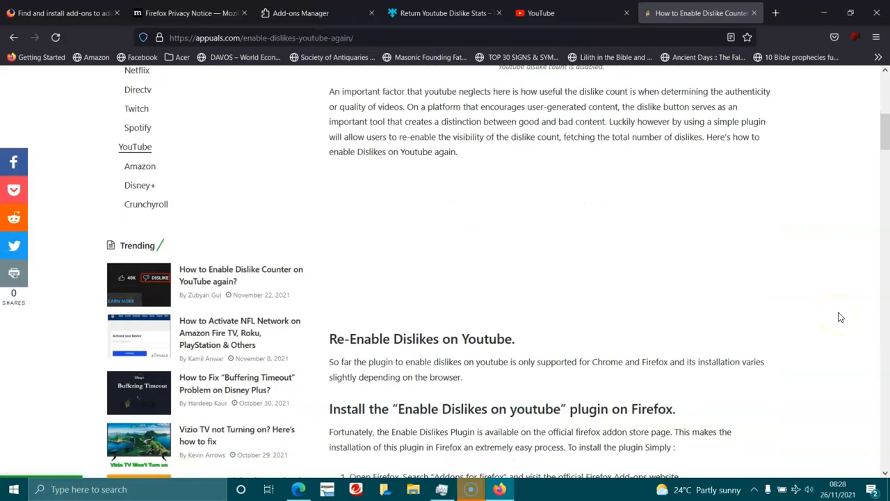
scroll(down, 3)
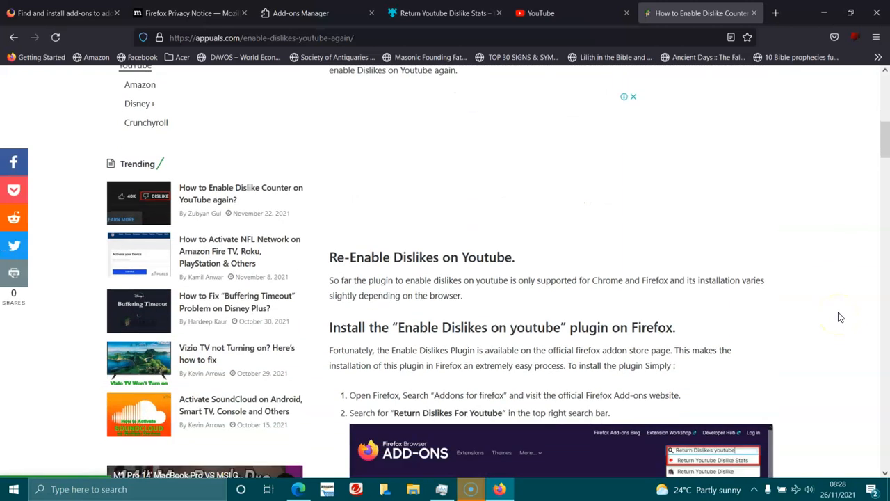
scroll(down, 3)
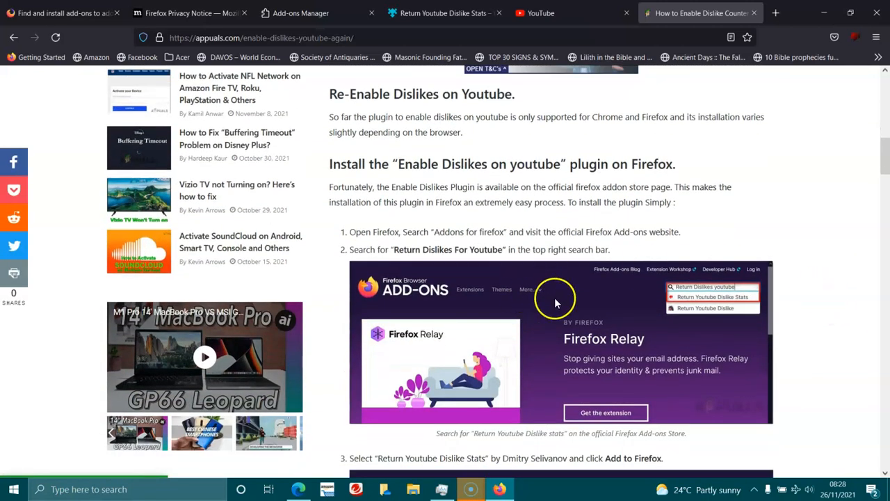
mouse_move(840, 86)
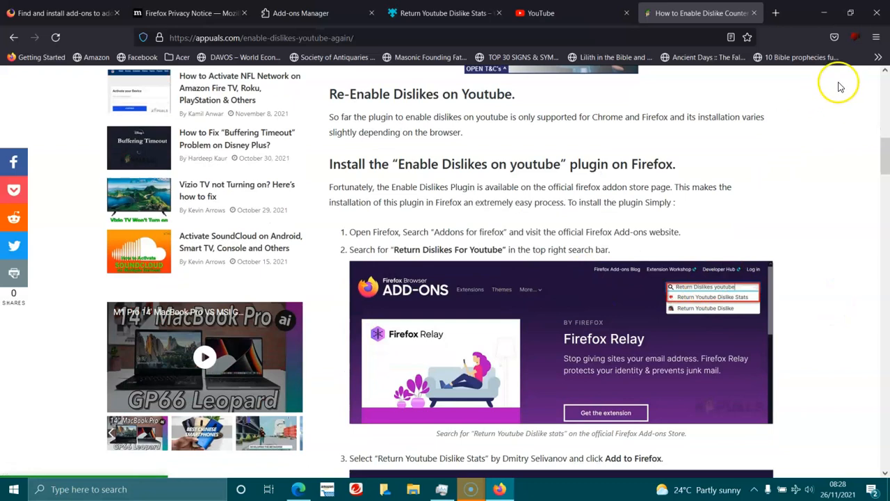
Reach the Add-ons and themes manager from the Firefox menu and view the Return YouTube Dislikes search
click(874, 36)
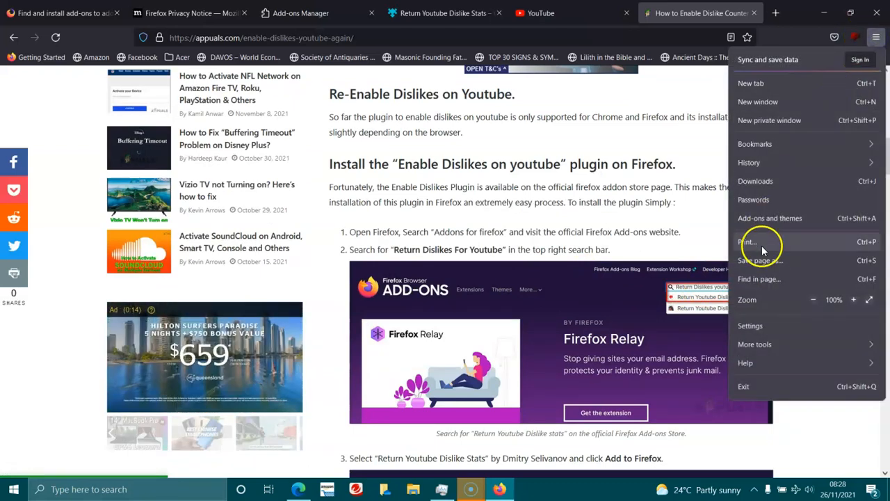
mouse_move(770, 218)
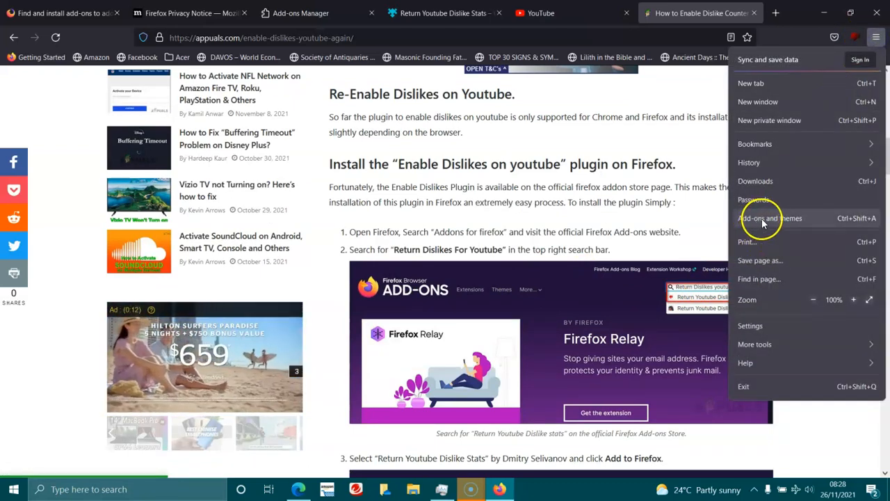
click(761, 218)
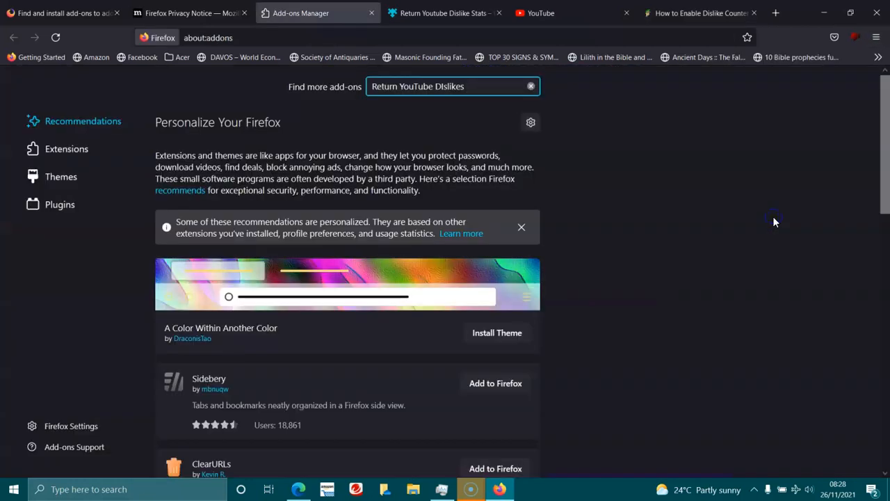
mouse_move(292, 98)
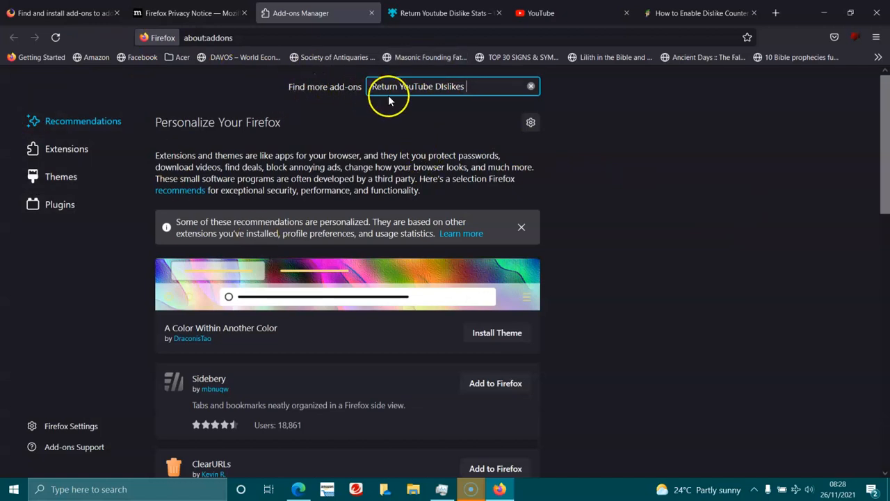
mouse_move(282, 208)
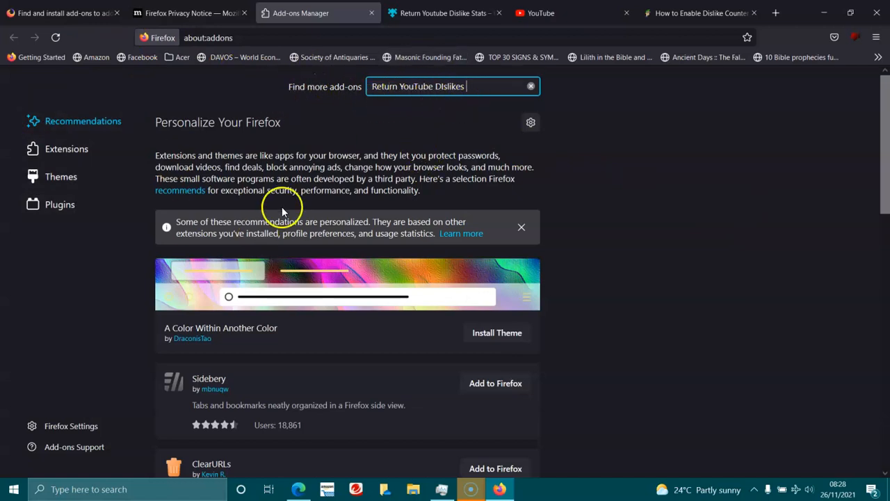
scroll(down, 3)
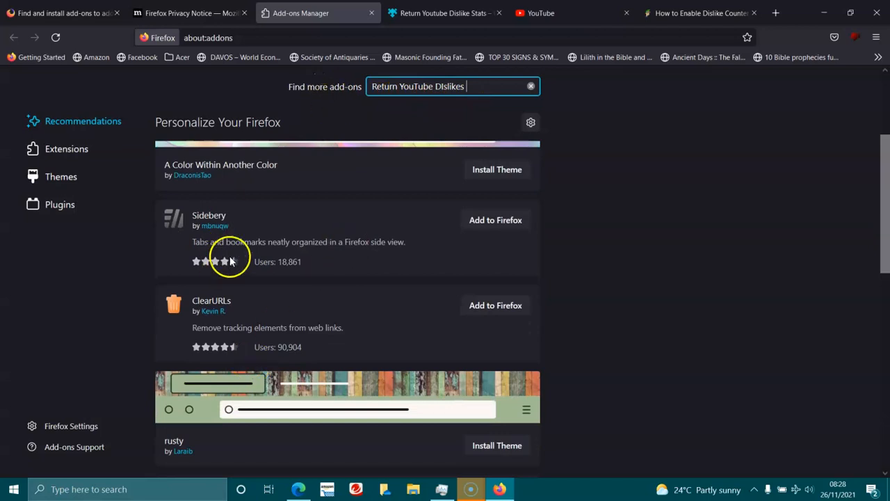
mouse_move(600, 209)
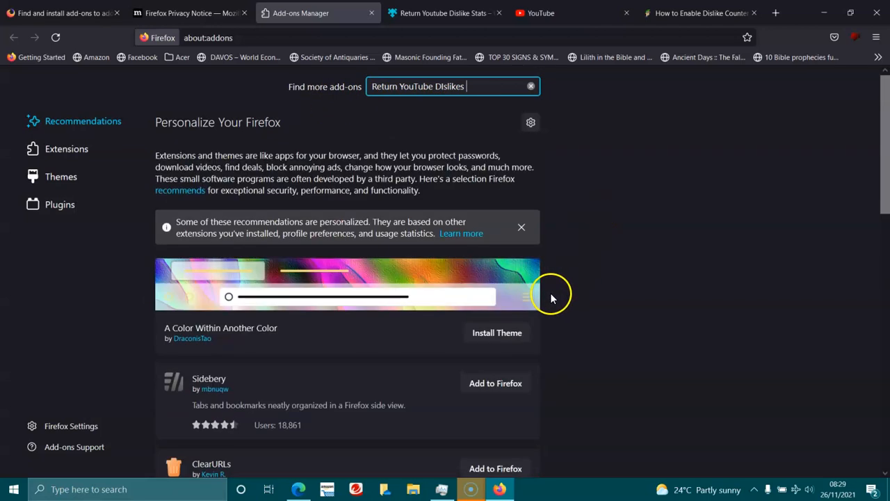
Switch back to the YouTube tab and scroll its home feed
click(546, 13)
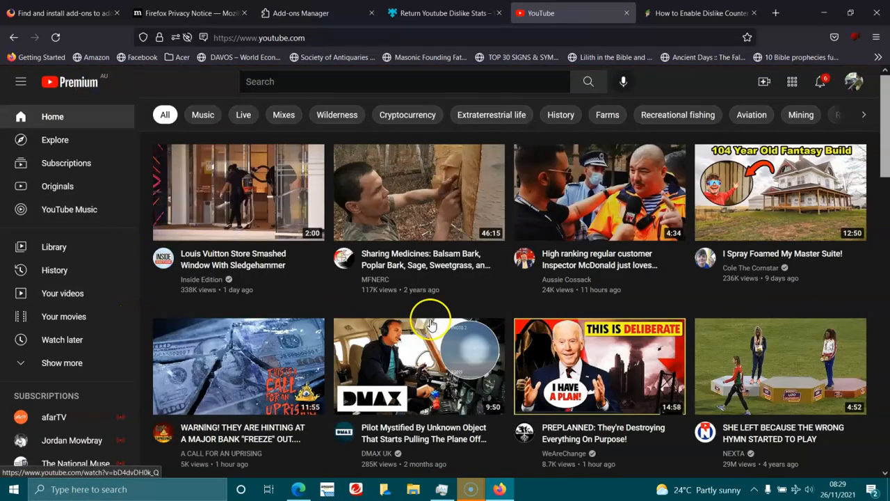
scroll(down, 3)
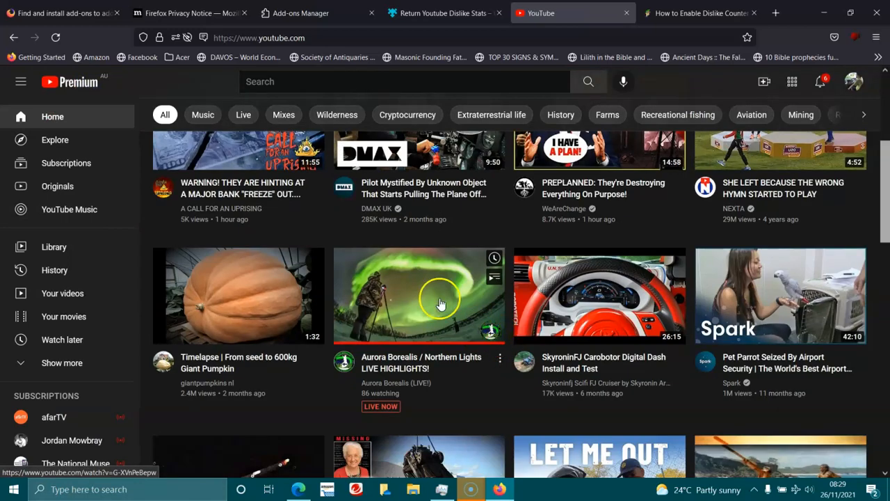